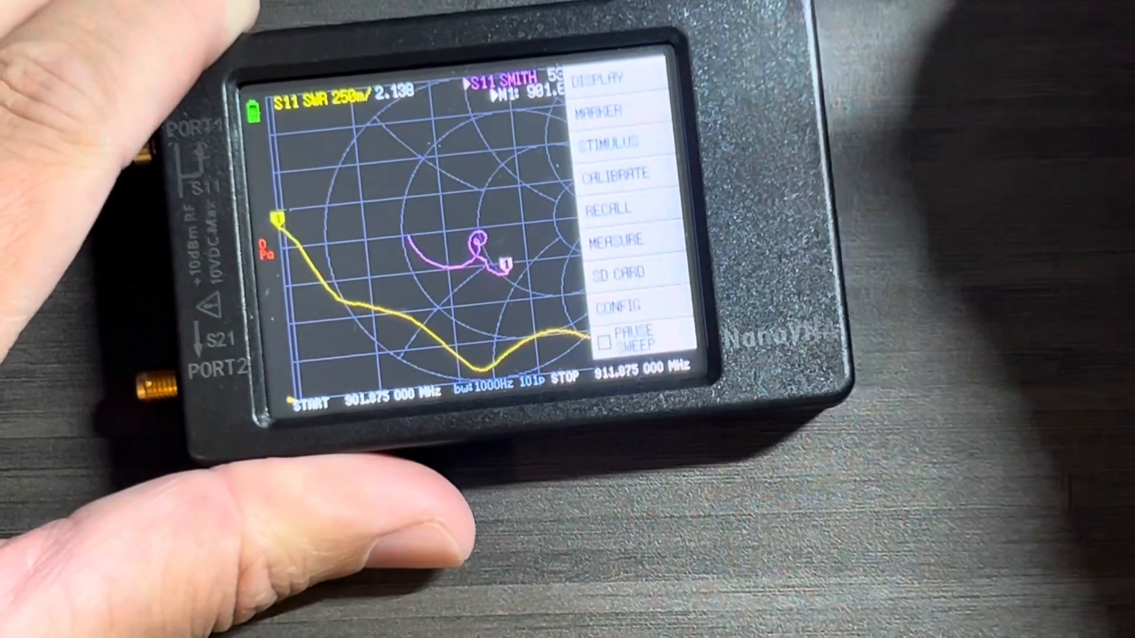
Open the NanoVNA main menu's DISPLAY settings for trace formats and channels
{"action": "left_click", "coordinate": [603, 78]}
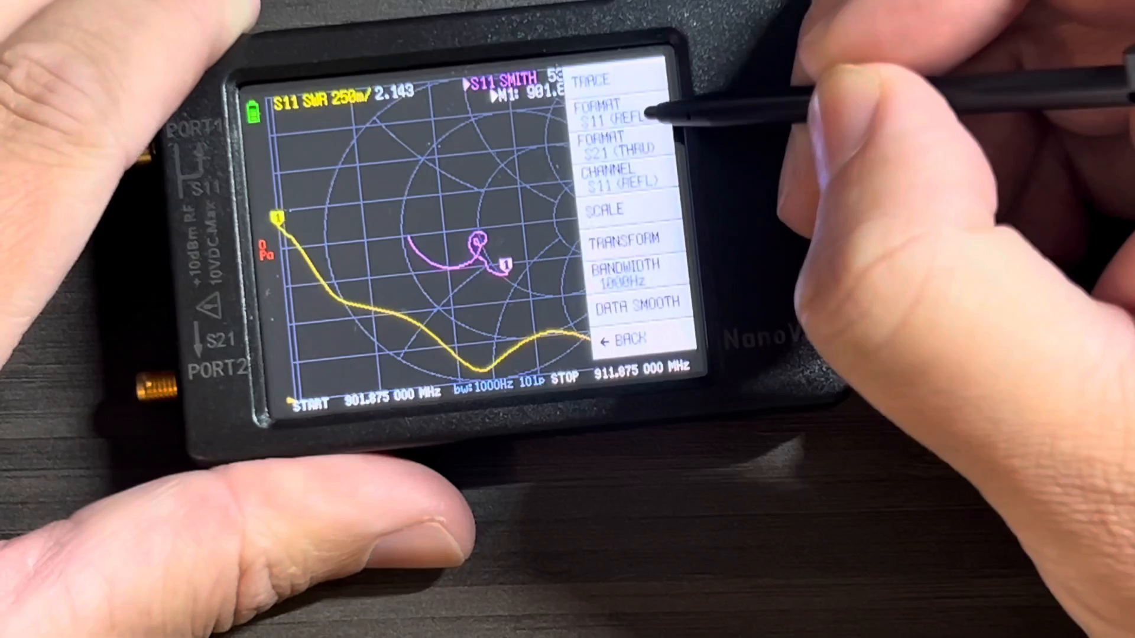
Set the S11 trace format to Smith chart with the R + jX impedance readout
{"action": "left_click", "coordinate": [619, 113]}
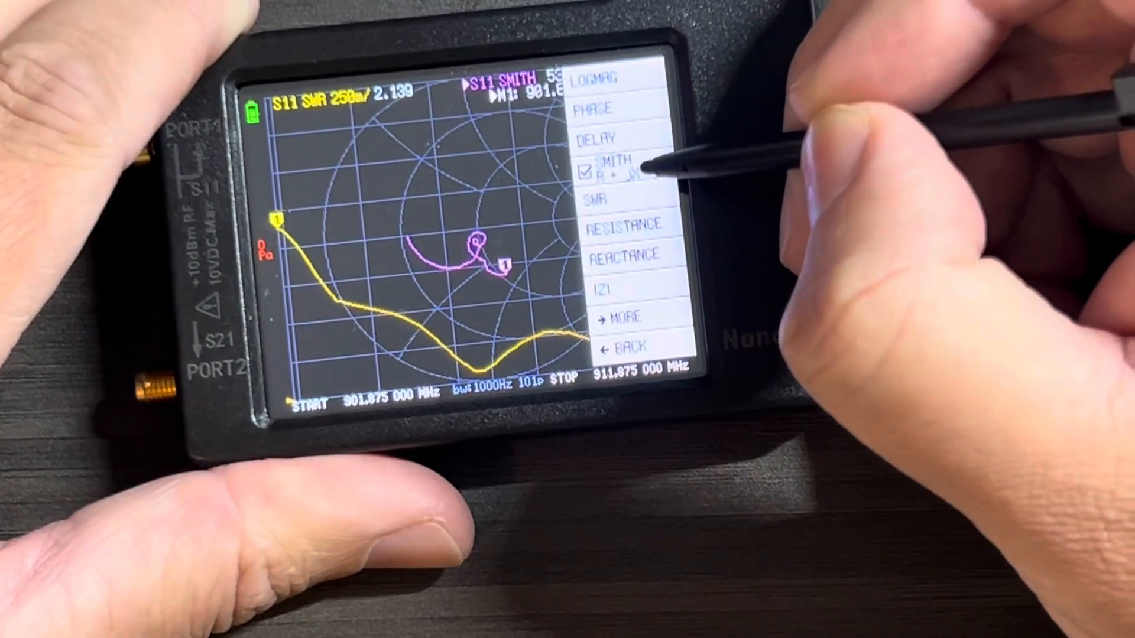
{"action": "left_click", "coordinate": [613, 165]}
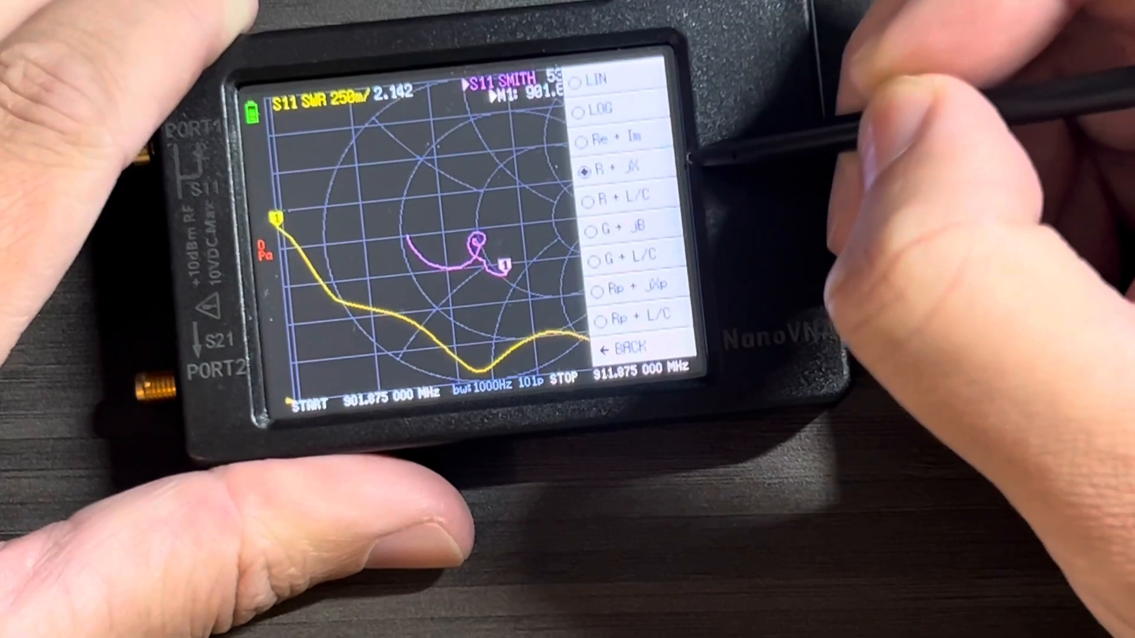
{"action": "left_click", "coordinate": [630, 346]}
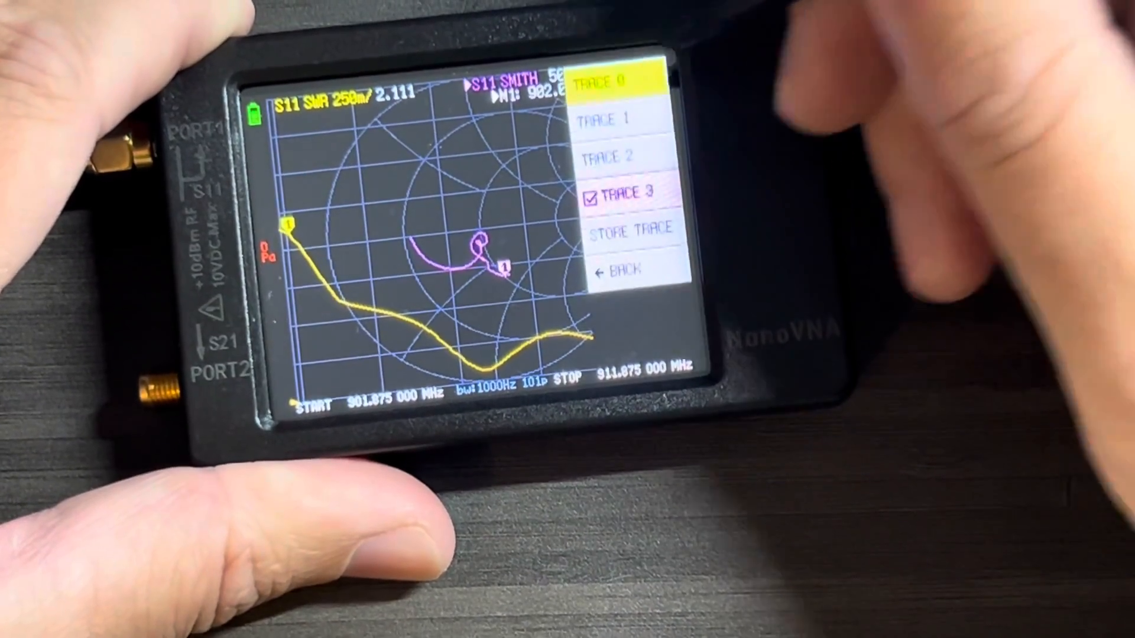
Enable trace 3 as an S21 (THRU) trace in LogMag format
{"action": "left_click", "coordinate": [628, 120]}
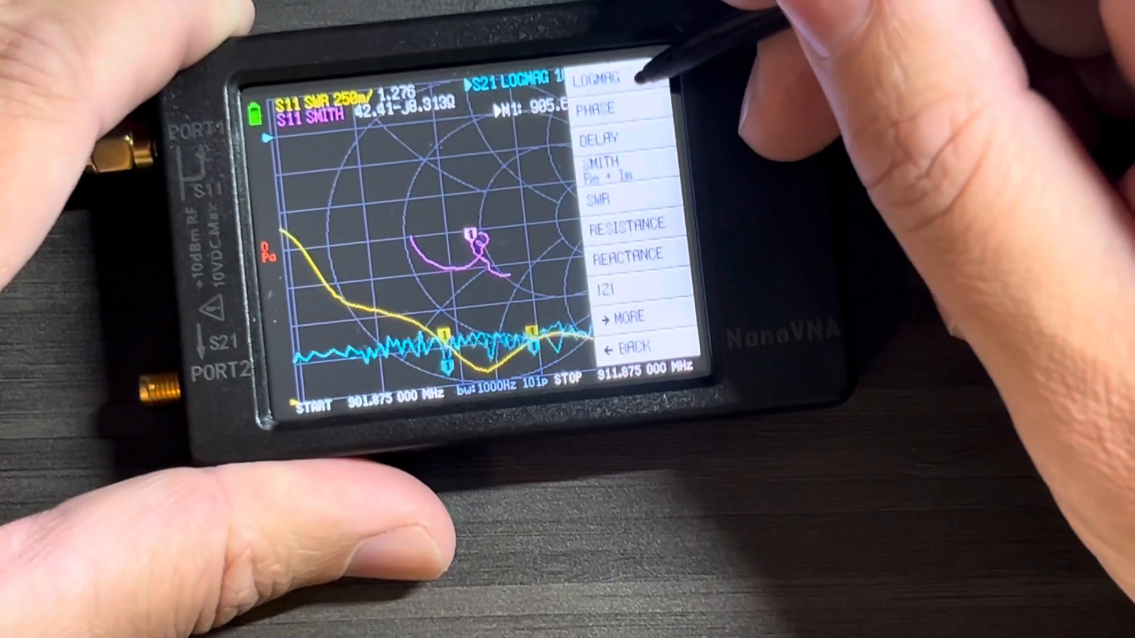
{"action": "left_click", "coordinate": [606, 78]}
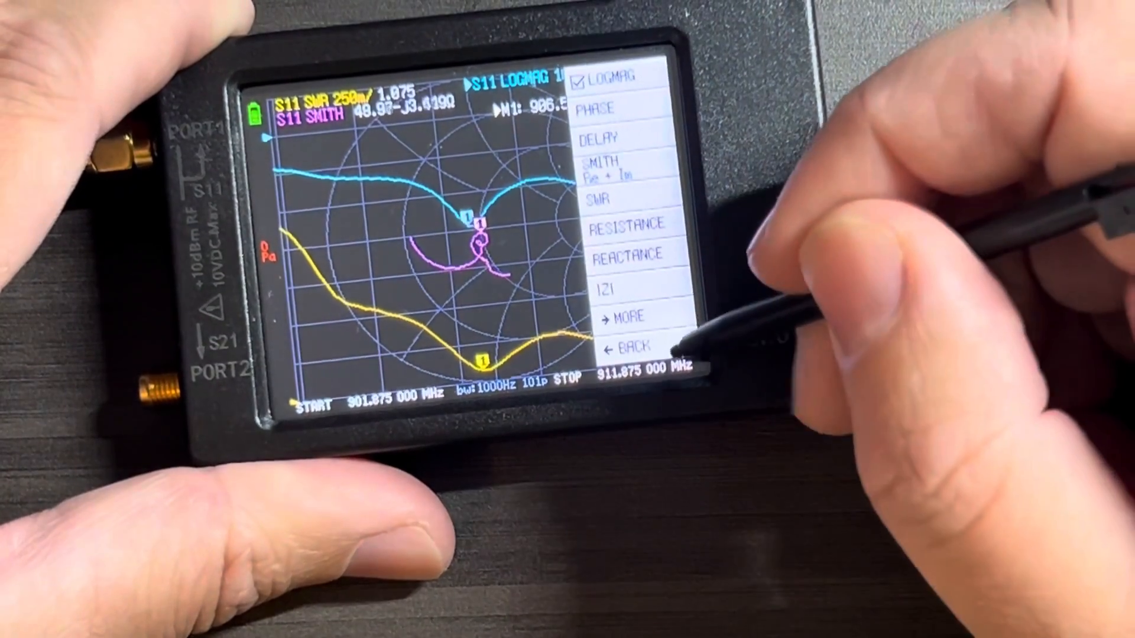